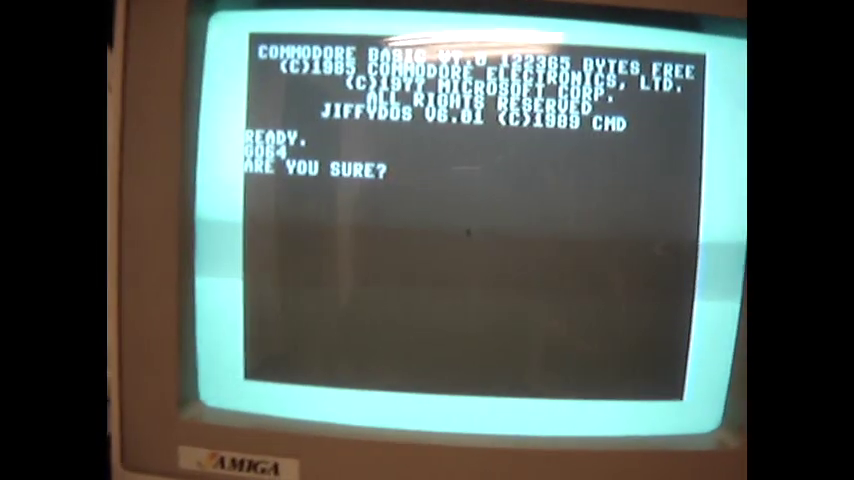
pyautogui.write('Y')
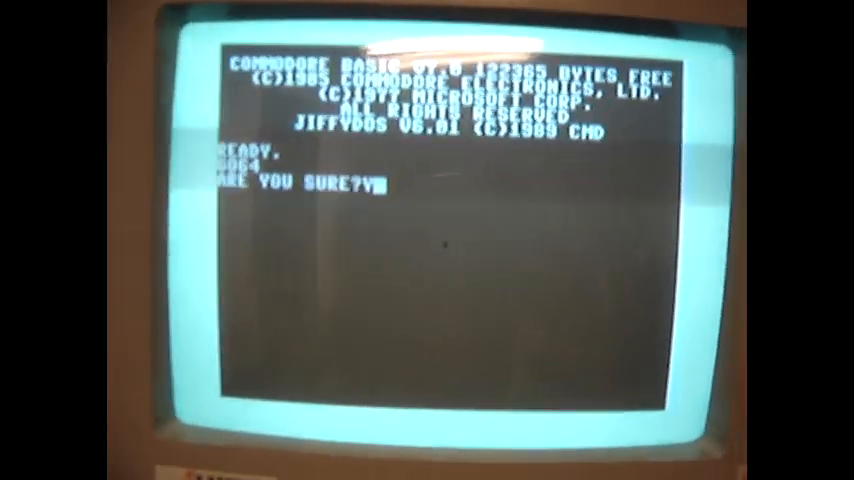